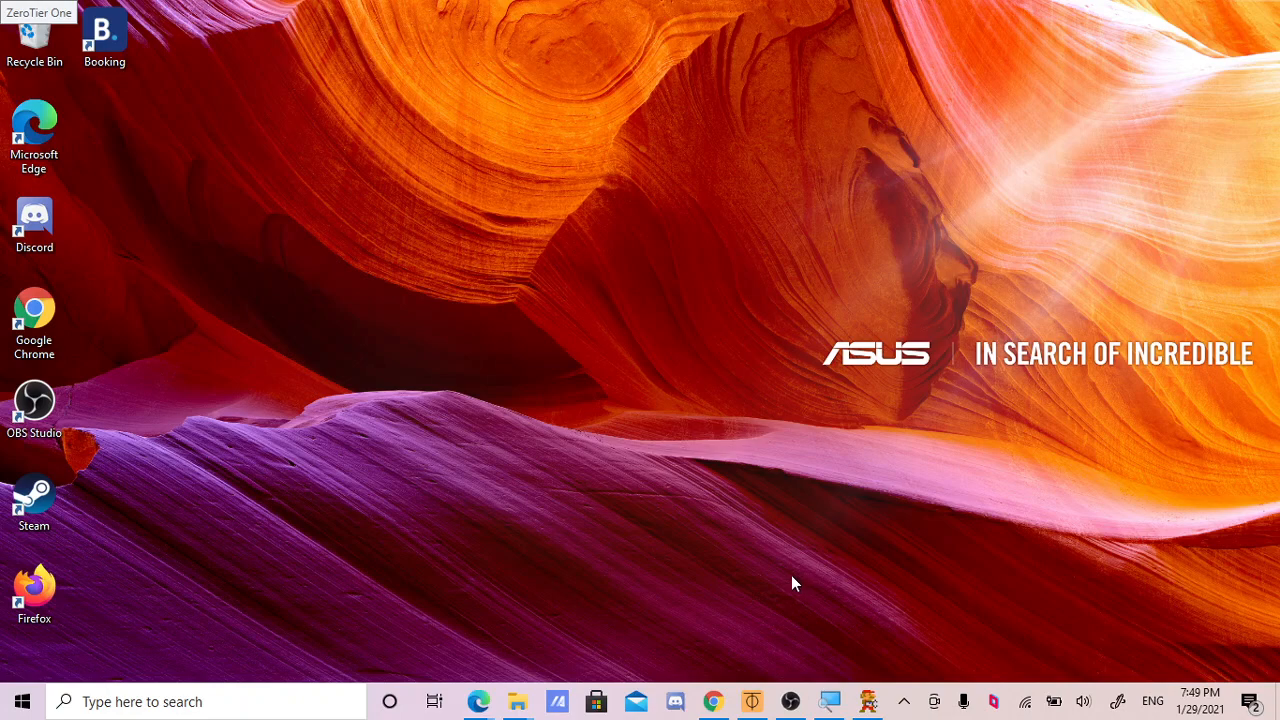
mouse_move(667, 688)
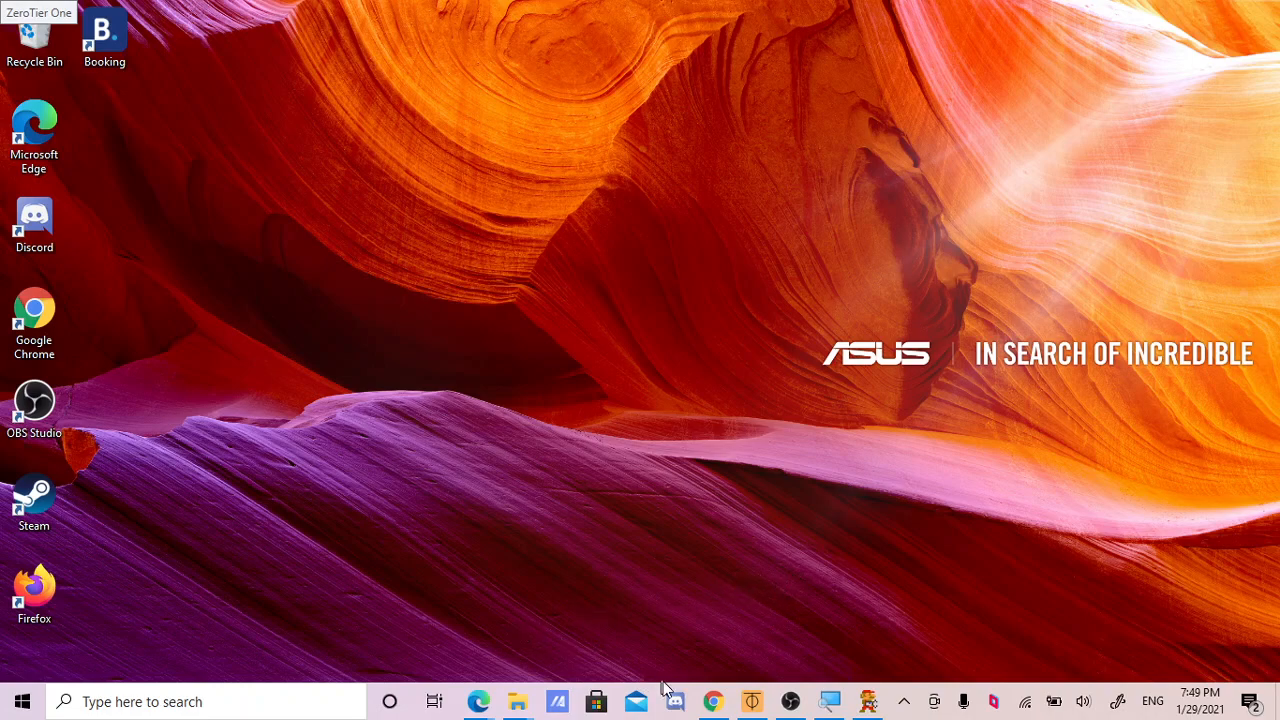
Search Chrome for 'zerotier free download' and pick the official ZeroTier download result
click(712, 701)
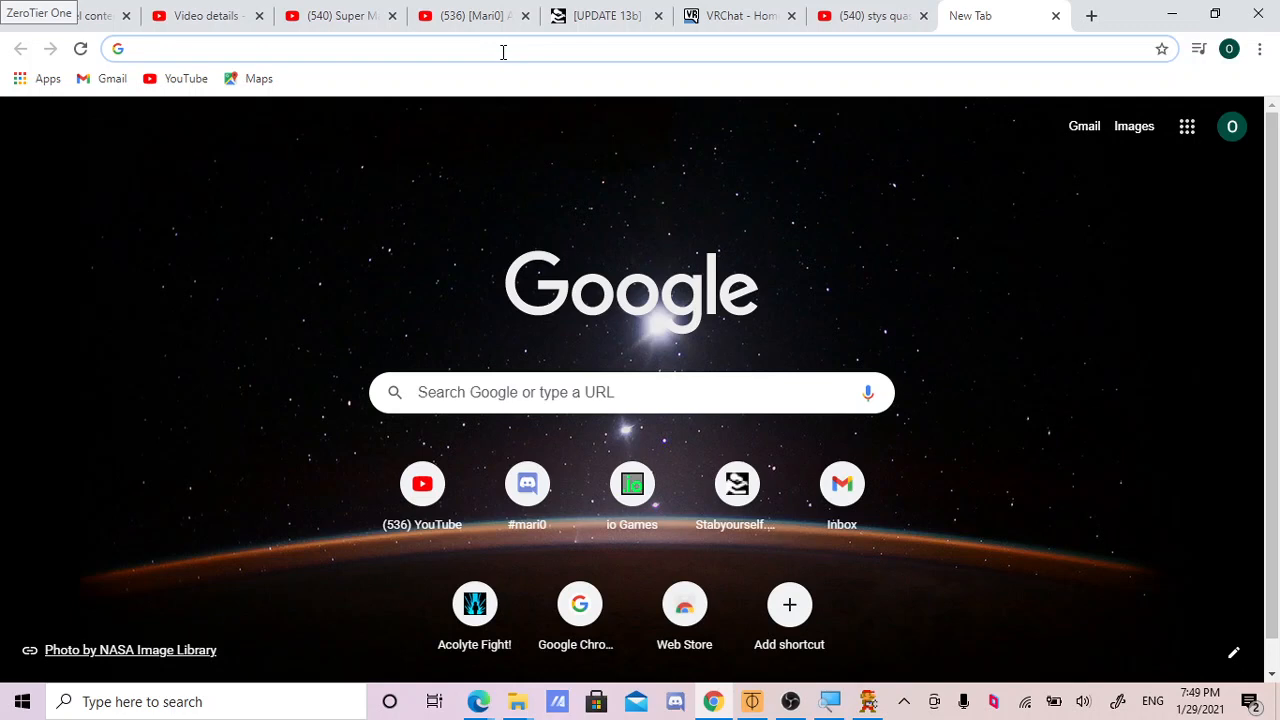
text(zerotier.com/download)
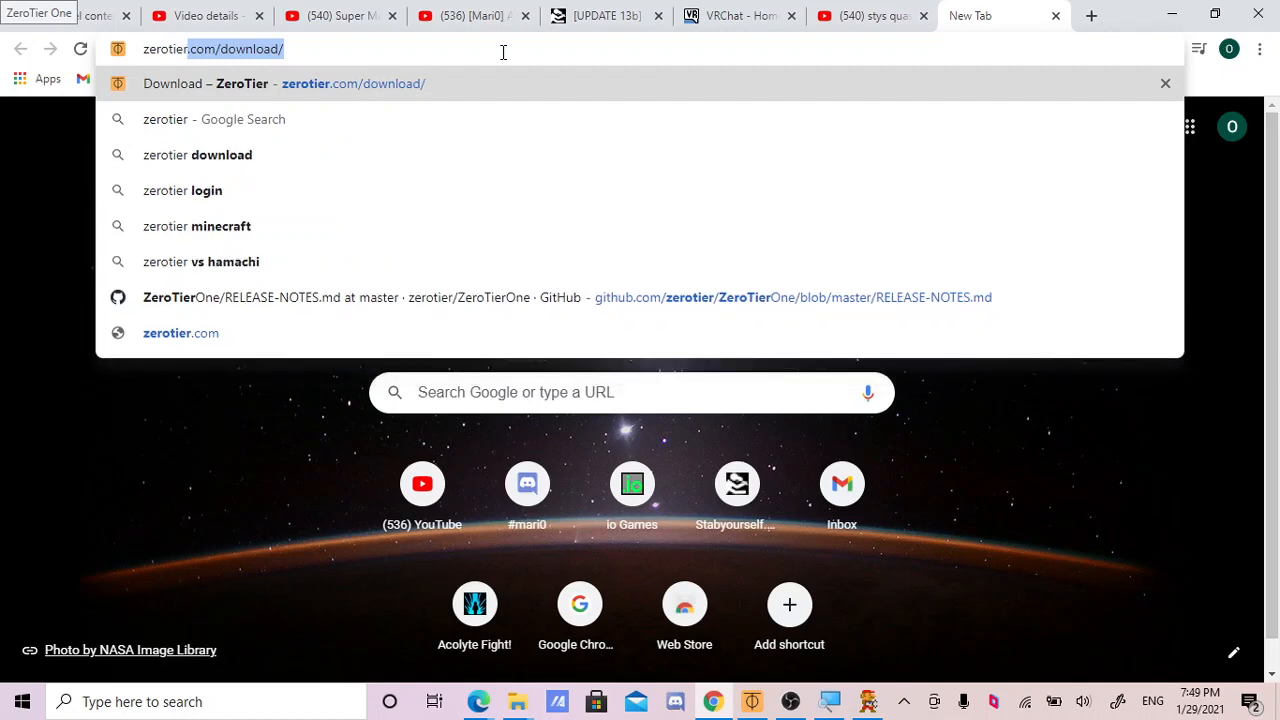
text(zerotier free dow)
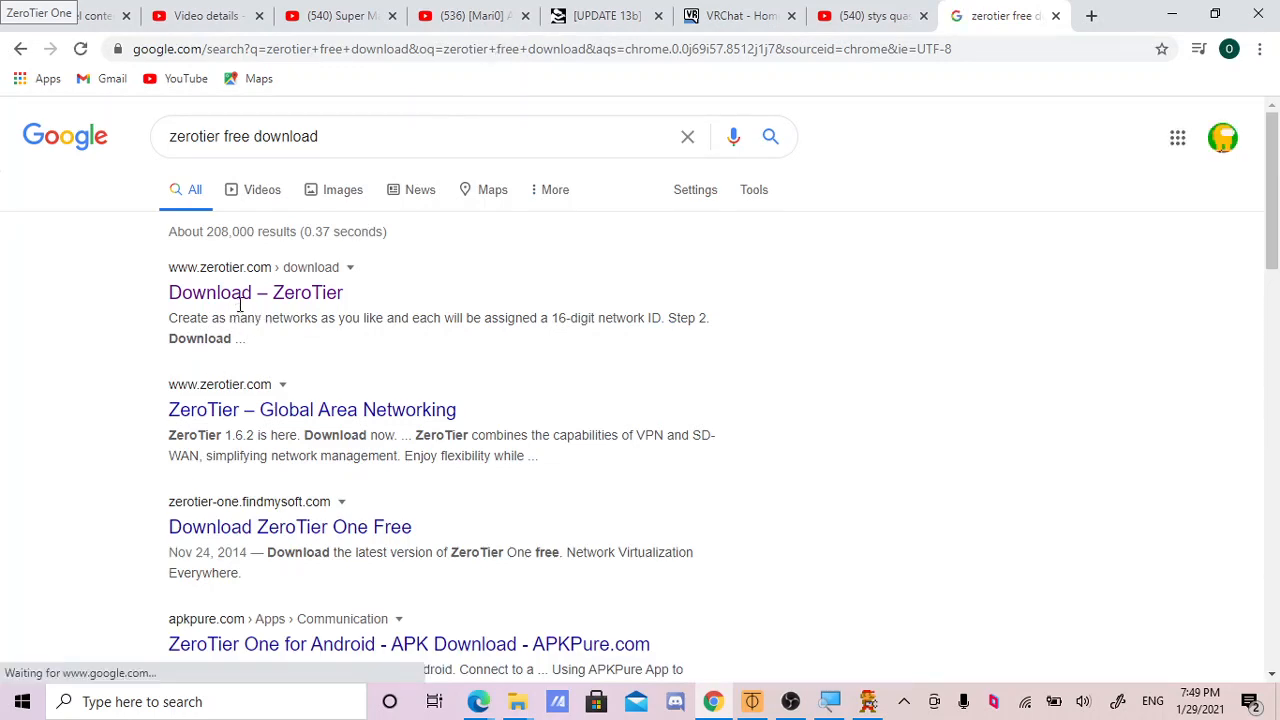
click(255, 292)
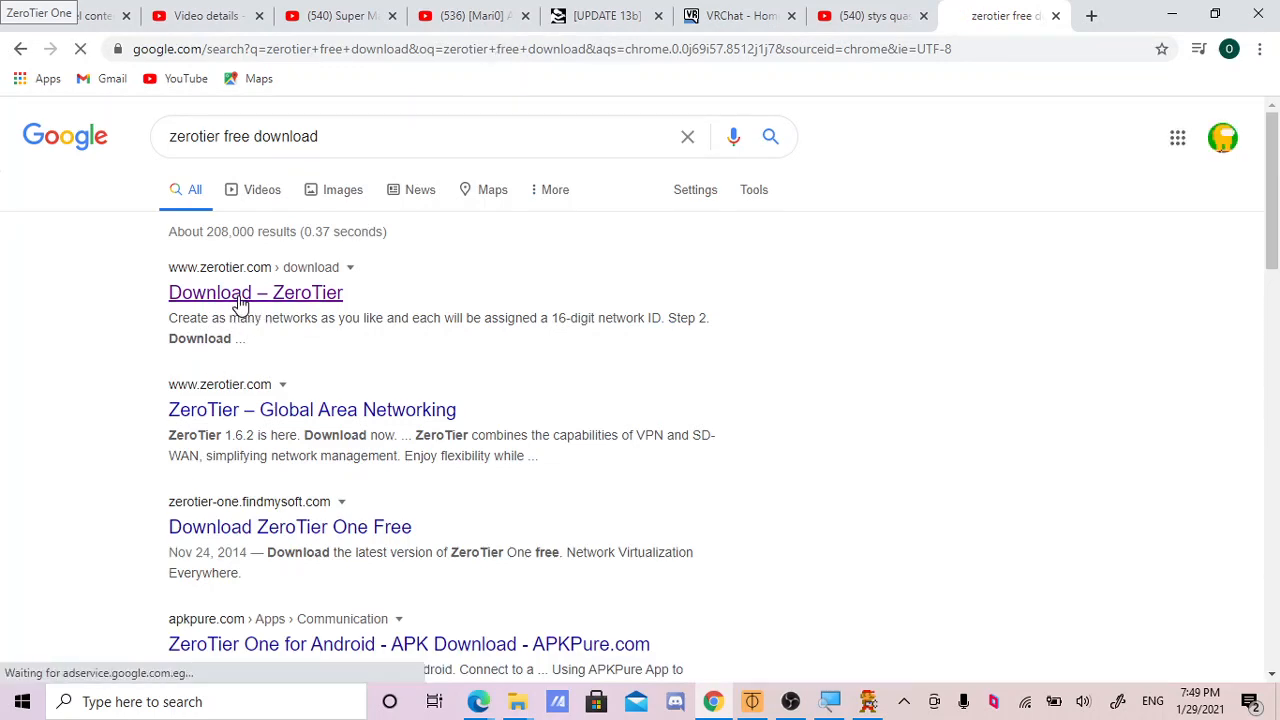
Open the Download – ZeroTier page listing platform installers
click(255, 292)
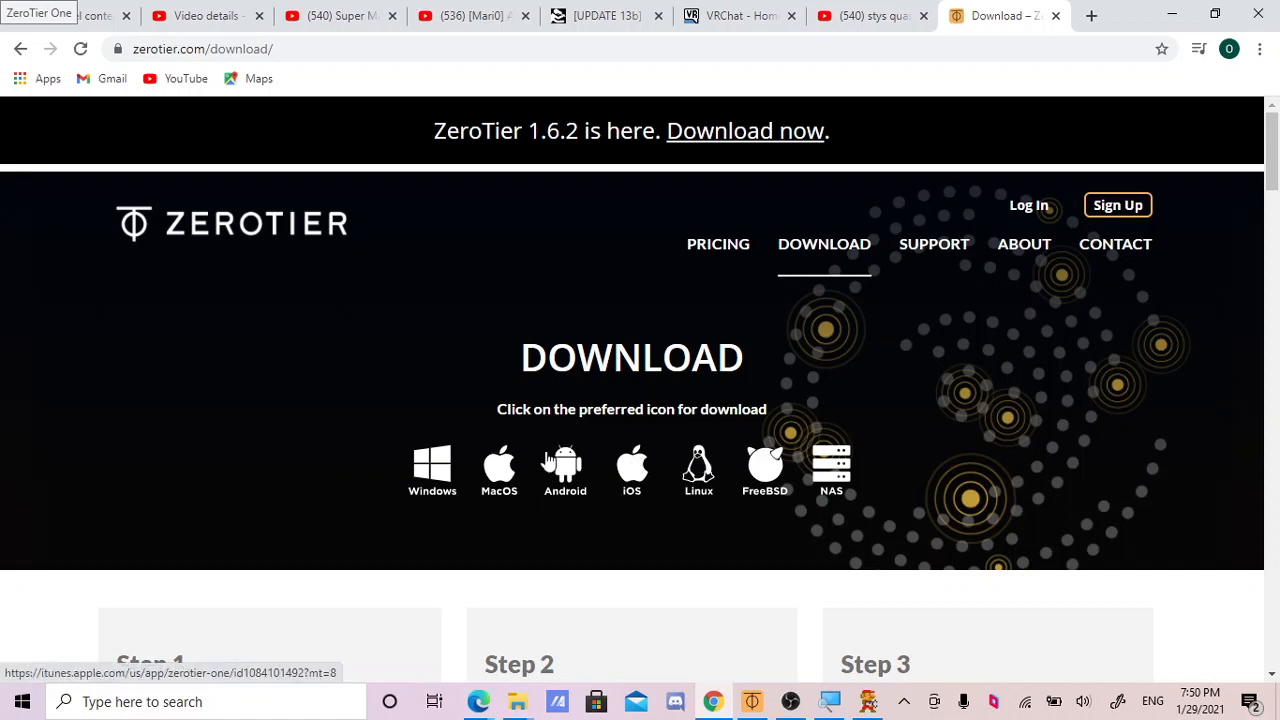
mouse_move(465, 520)
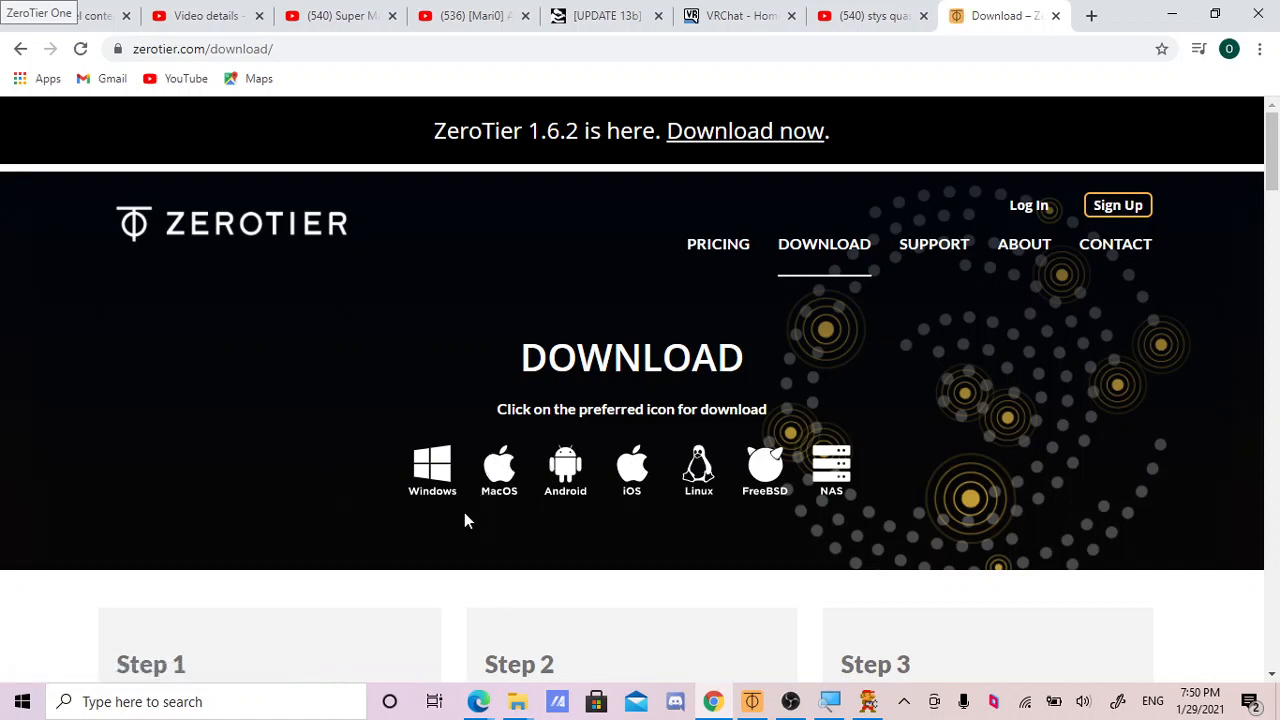
mouse_move(405, 397)
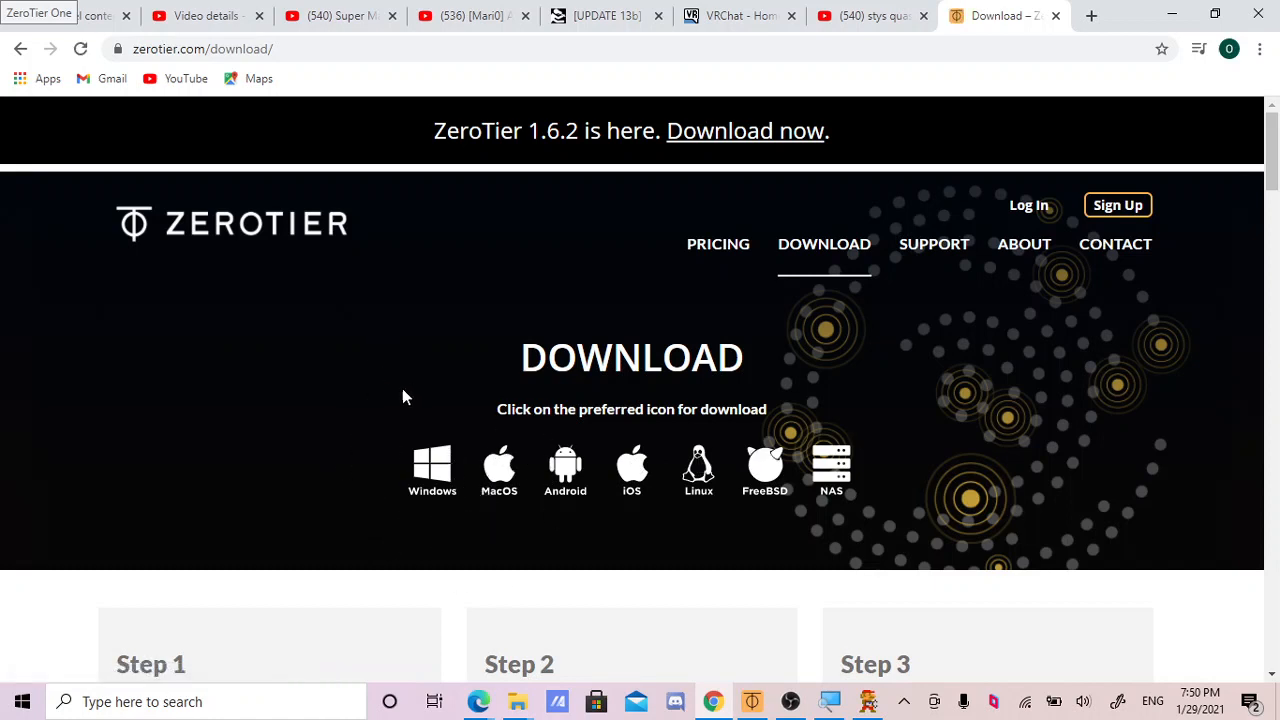
mouse_move(368, 493)
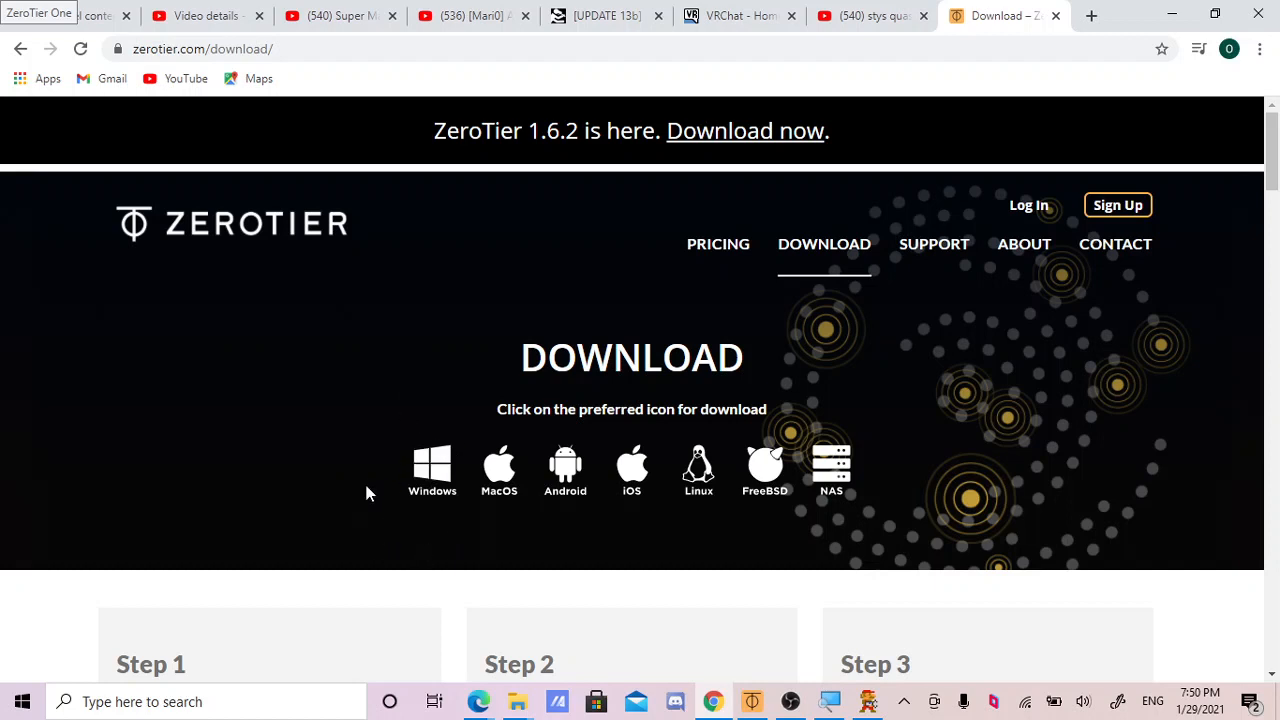
mouse_move(450, 390)
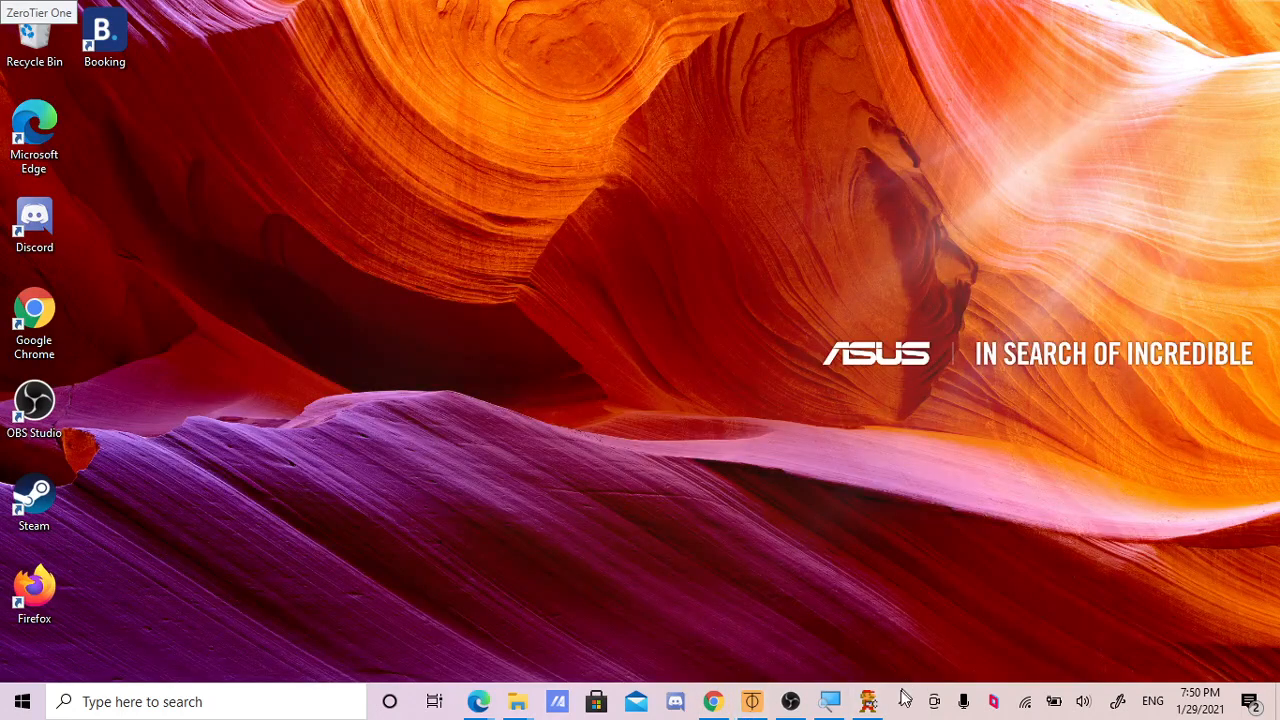
click(903, 701)
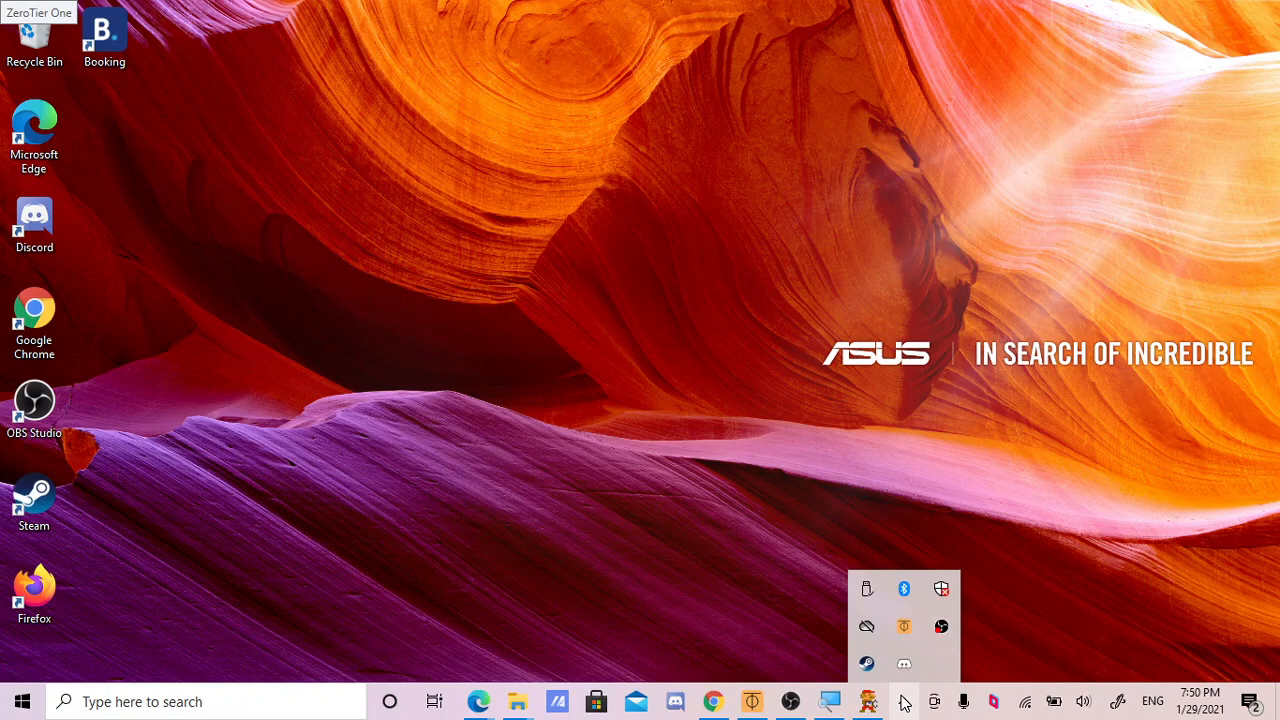
click(903, 701)
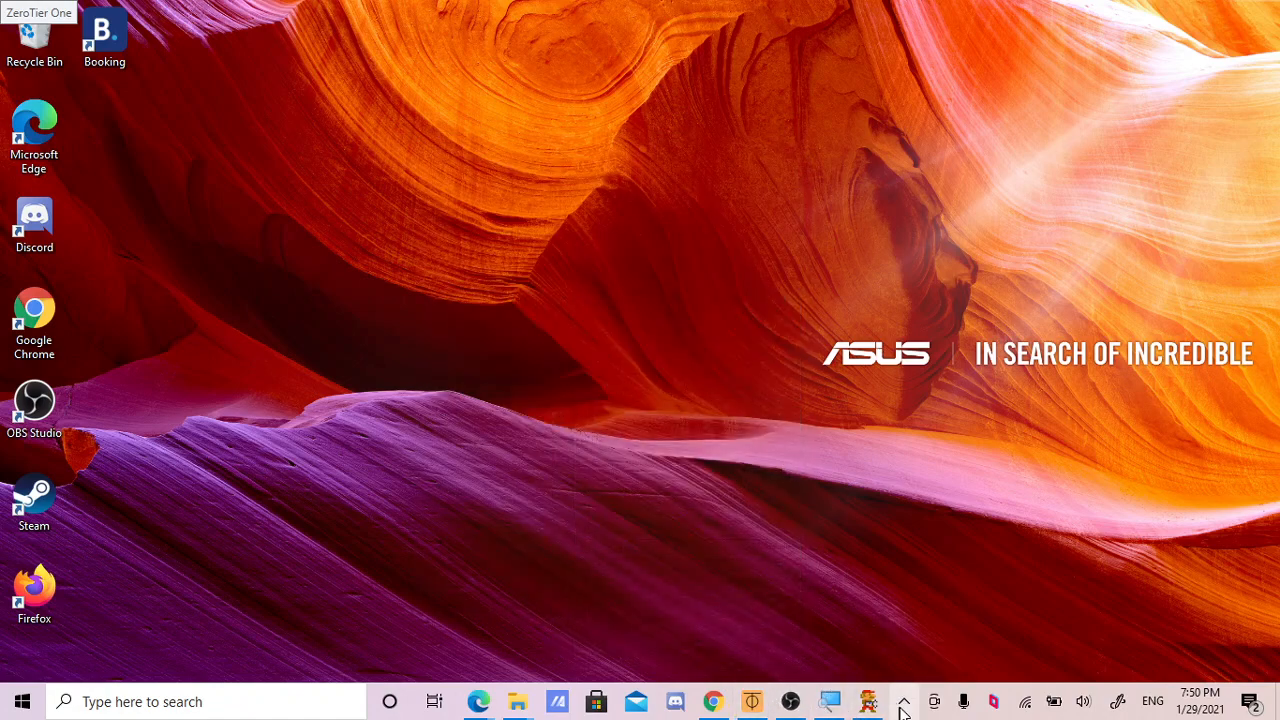
click(903, 626)
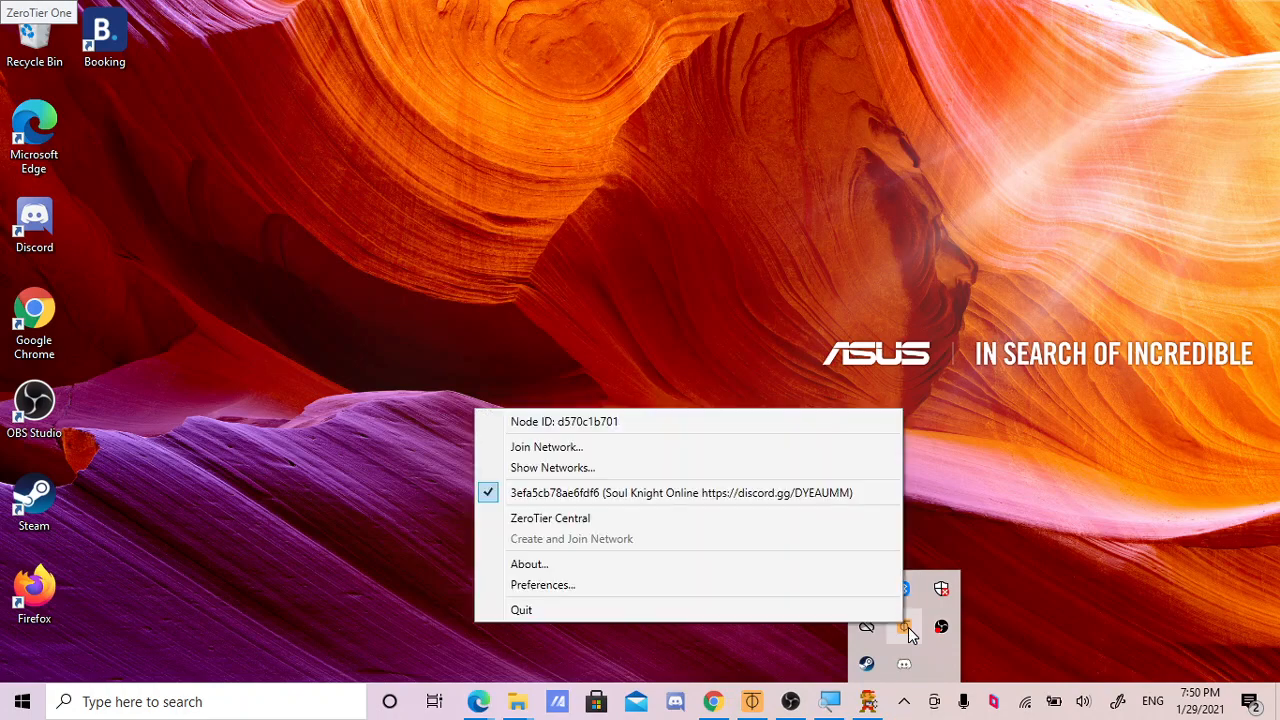
mouse_move(546, 447)
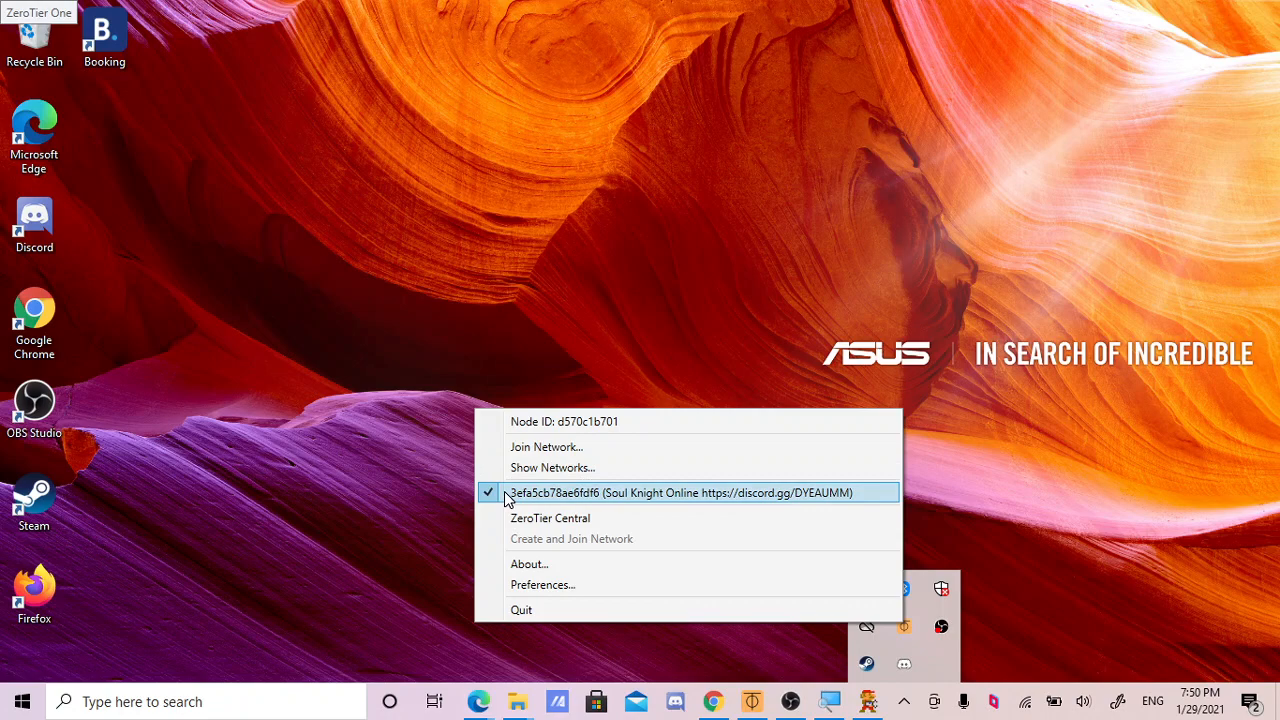
mouse_move(528, 502)
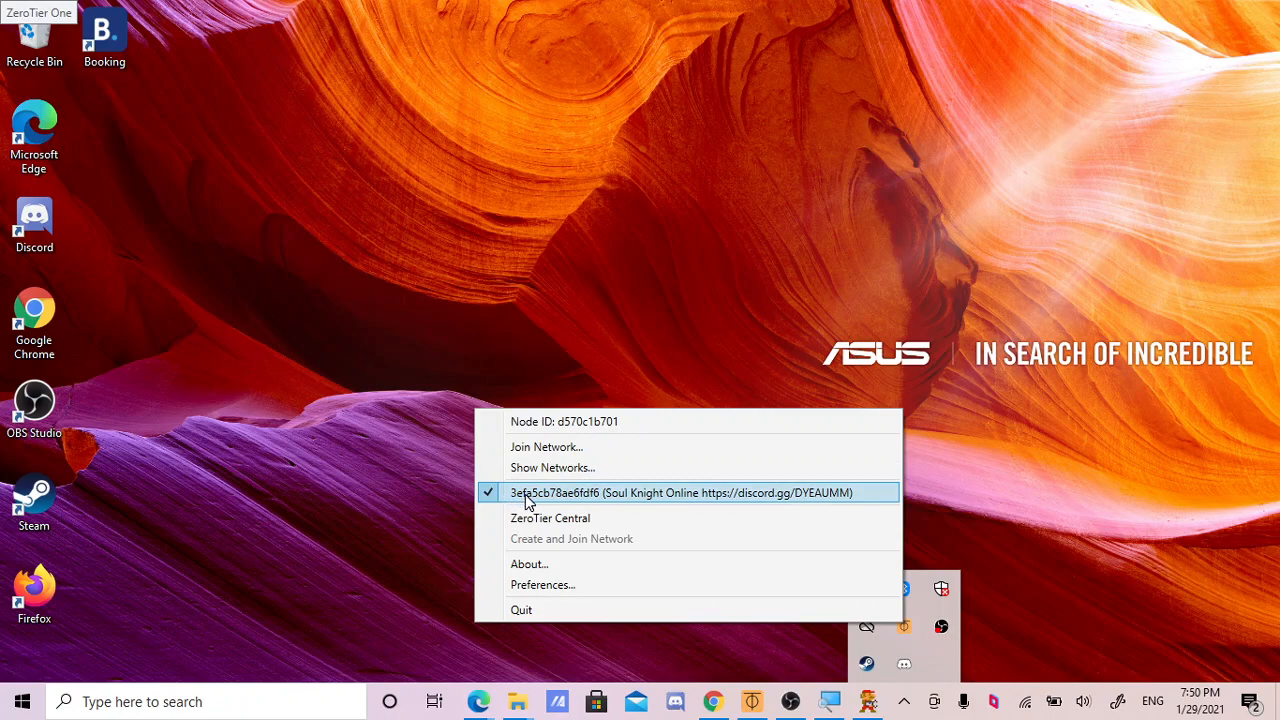
mouse_move(549, 502)
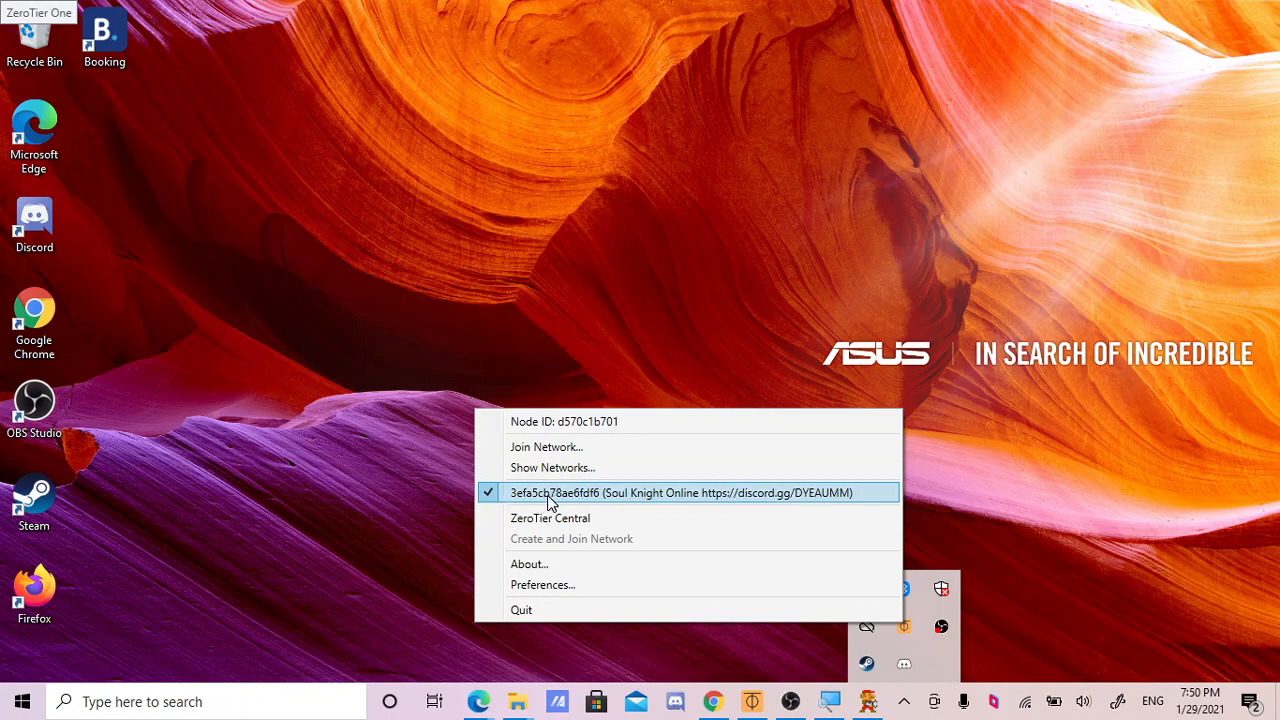
mouse_move(578, 497)
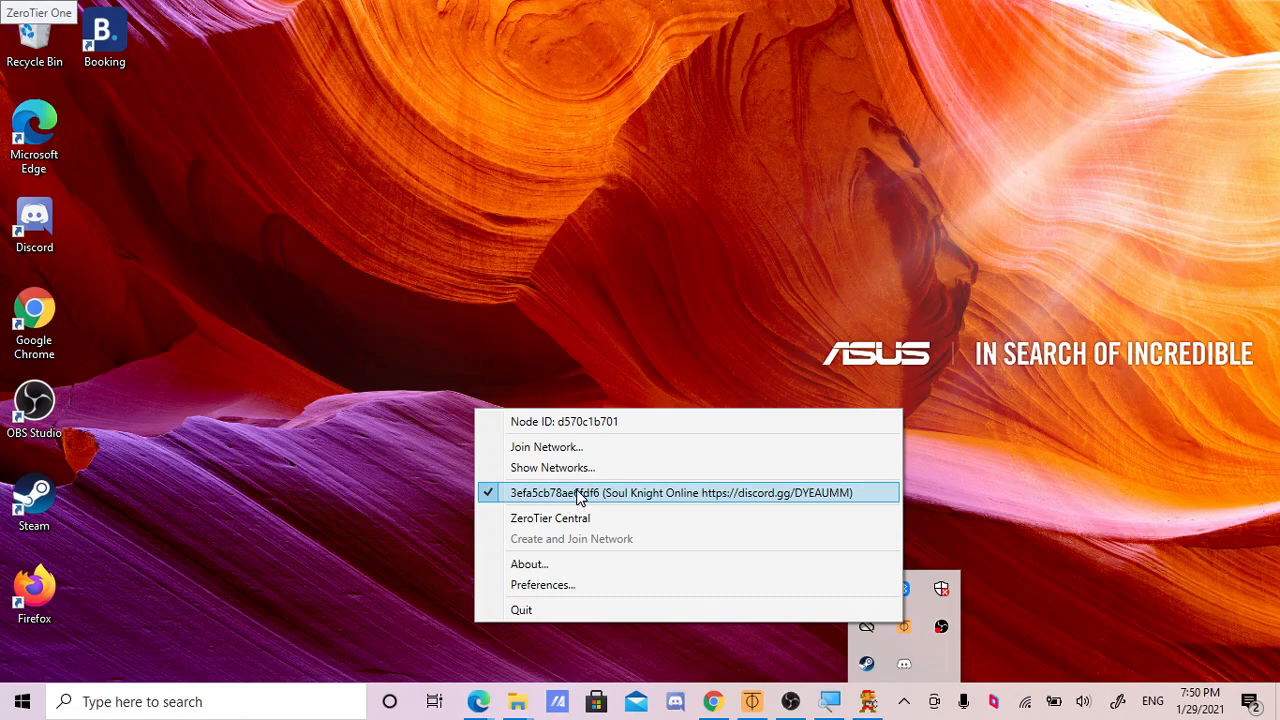
mouse_move(597, 504)
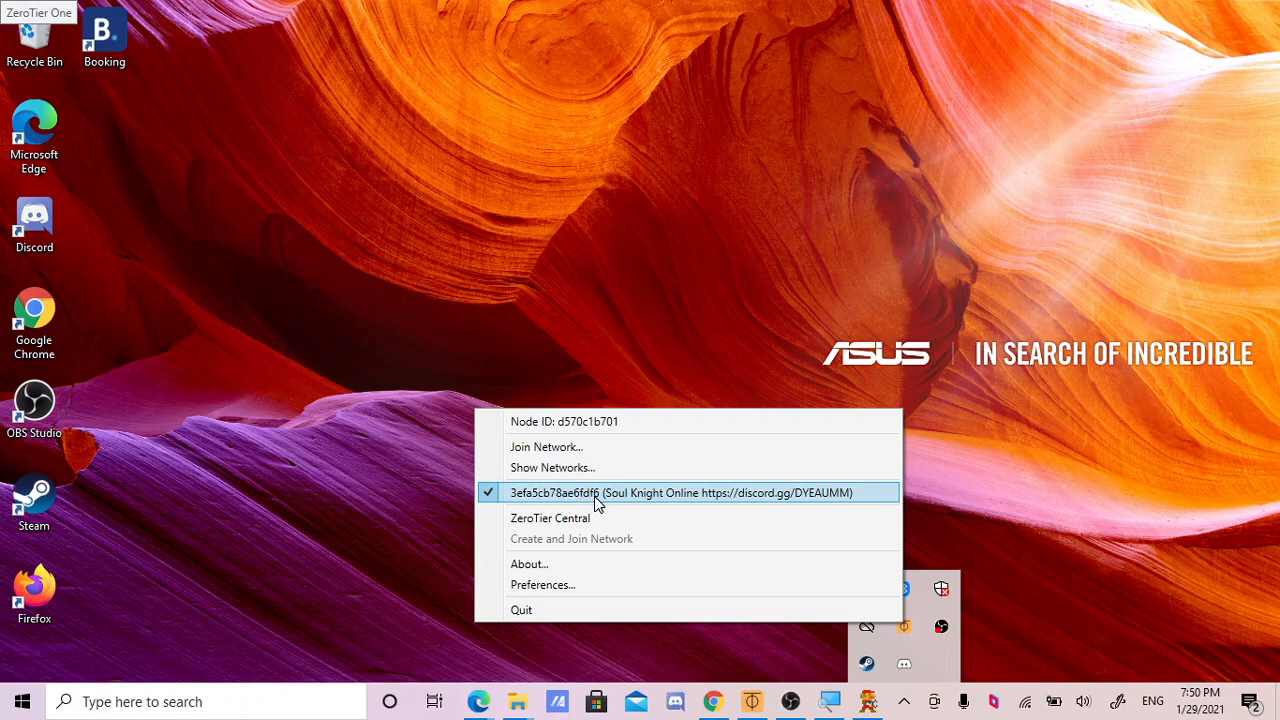
mouse_move(546, 447)
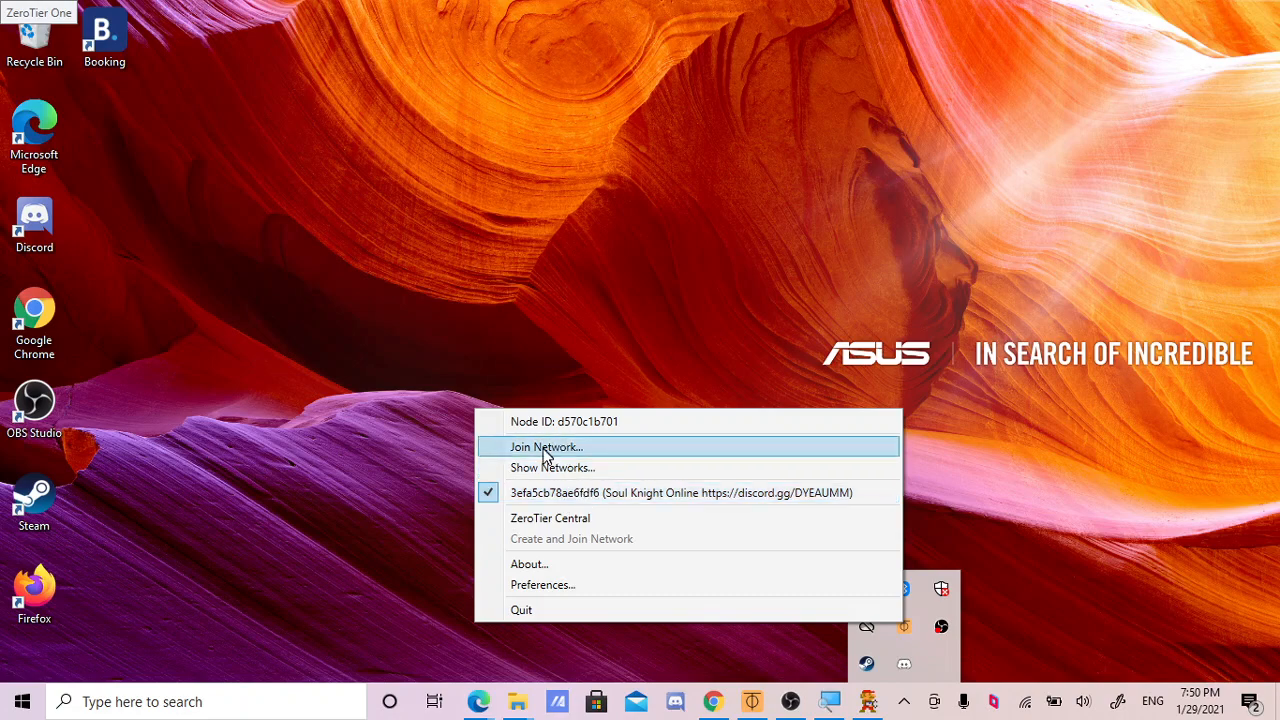
mouse_move(520, 462)
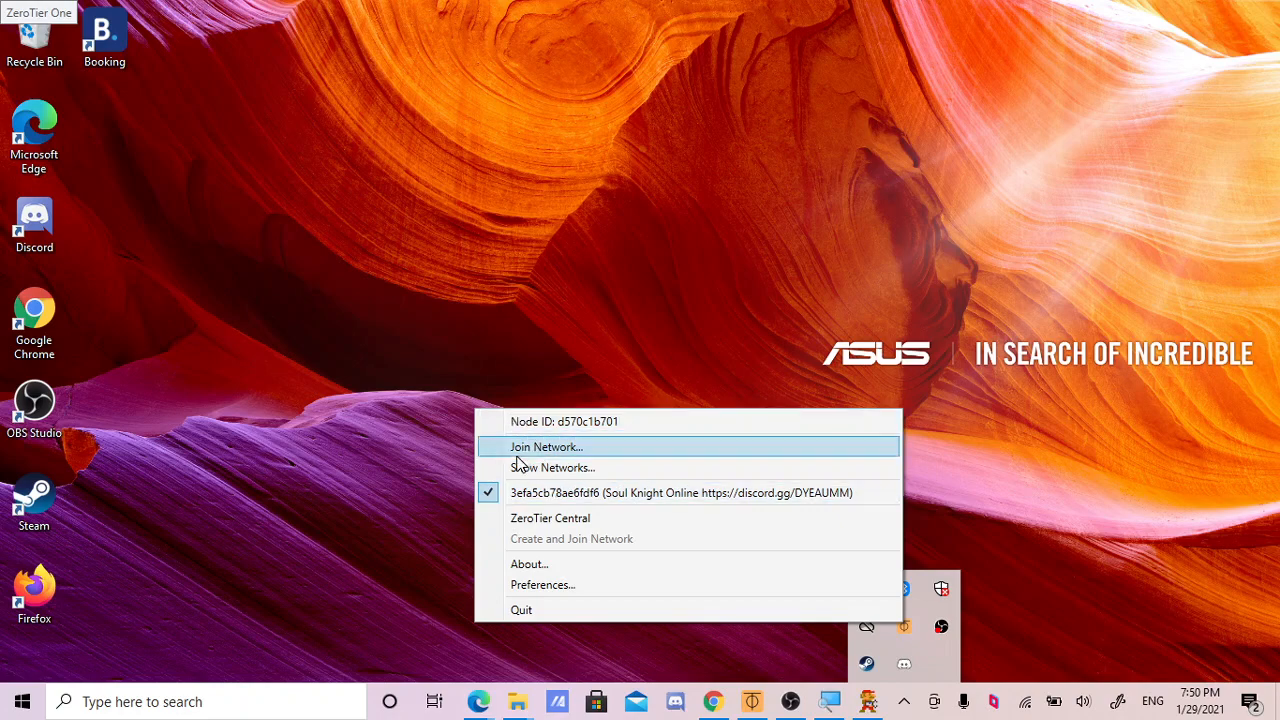
mouse_move(528, 467)
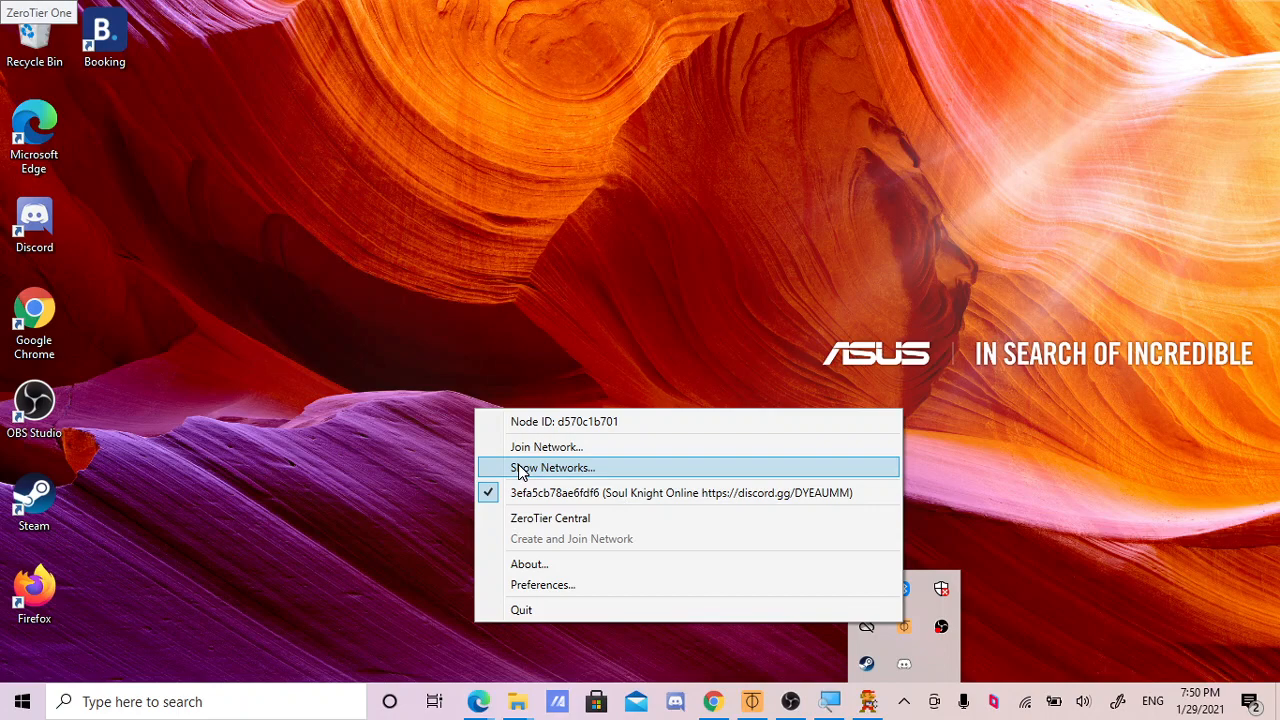
mouse_move(557, 492)
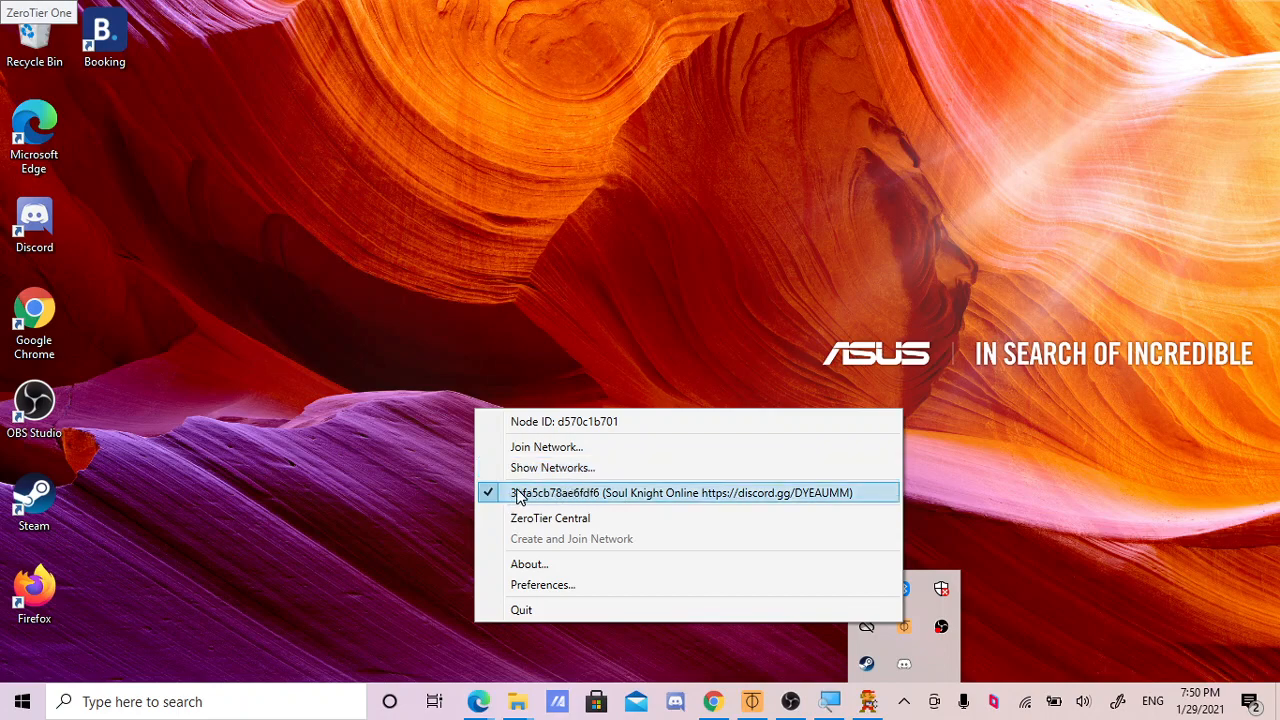
mouse_move(546, 446)
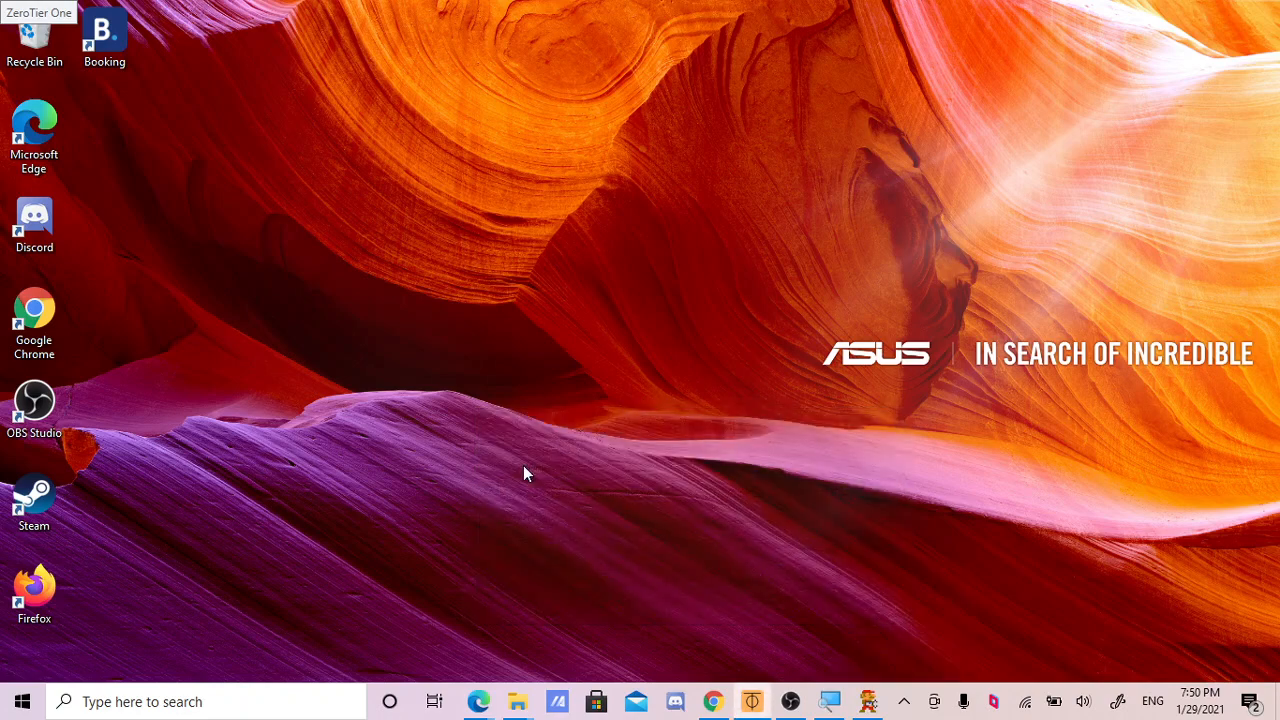
mouse_move(528, 465)
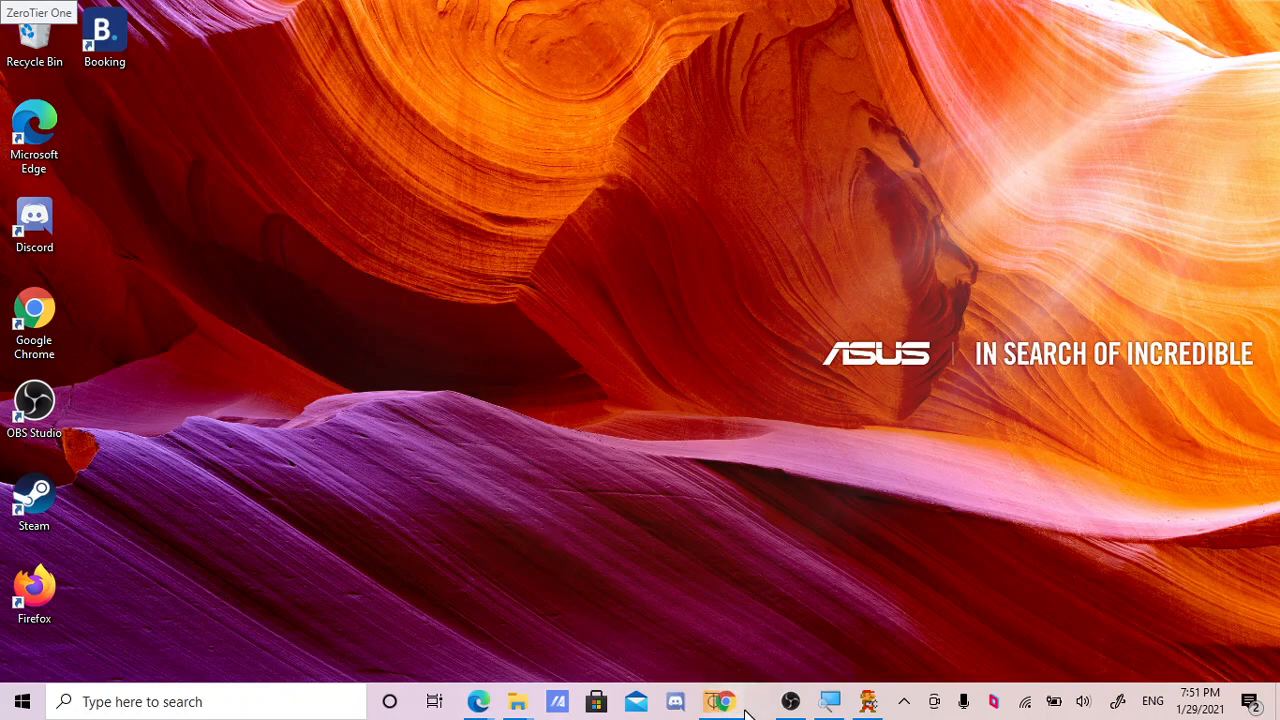
click(751, 701)
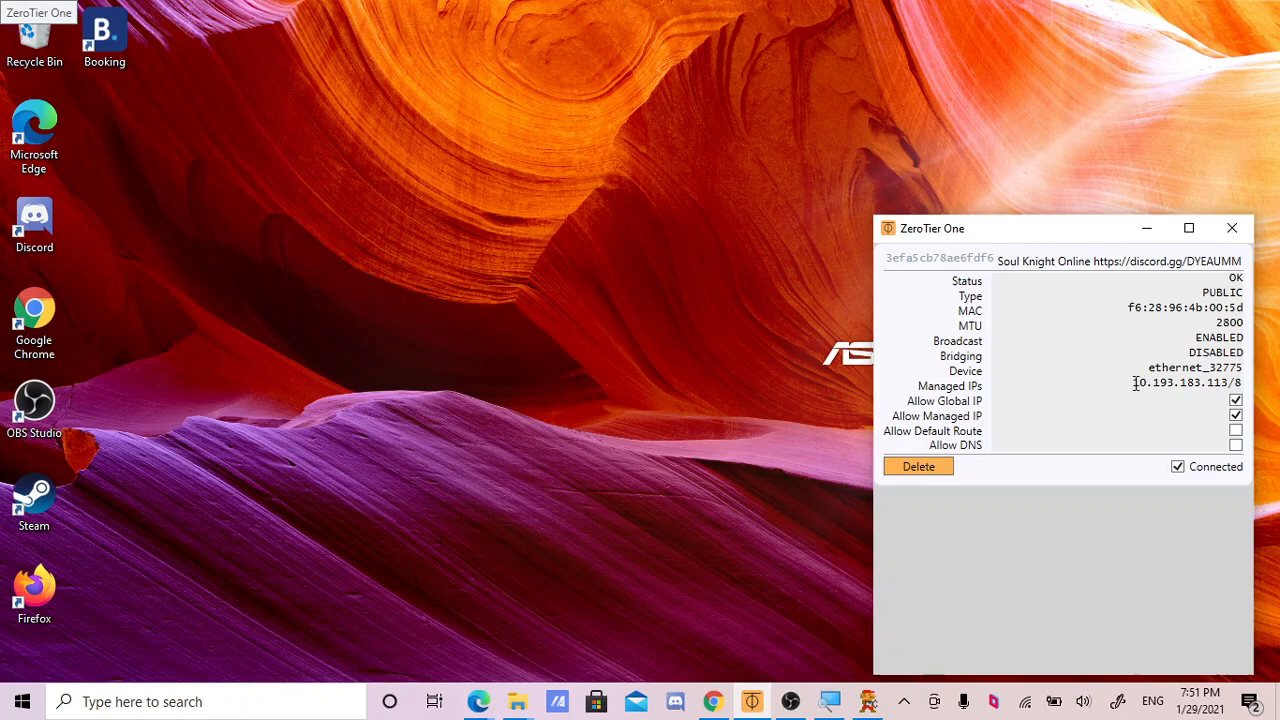
Select the managed IP 10.193.183.113/8 in the Soul Knight Online network window
double_click(1186, 382)
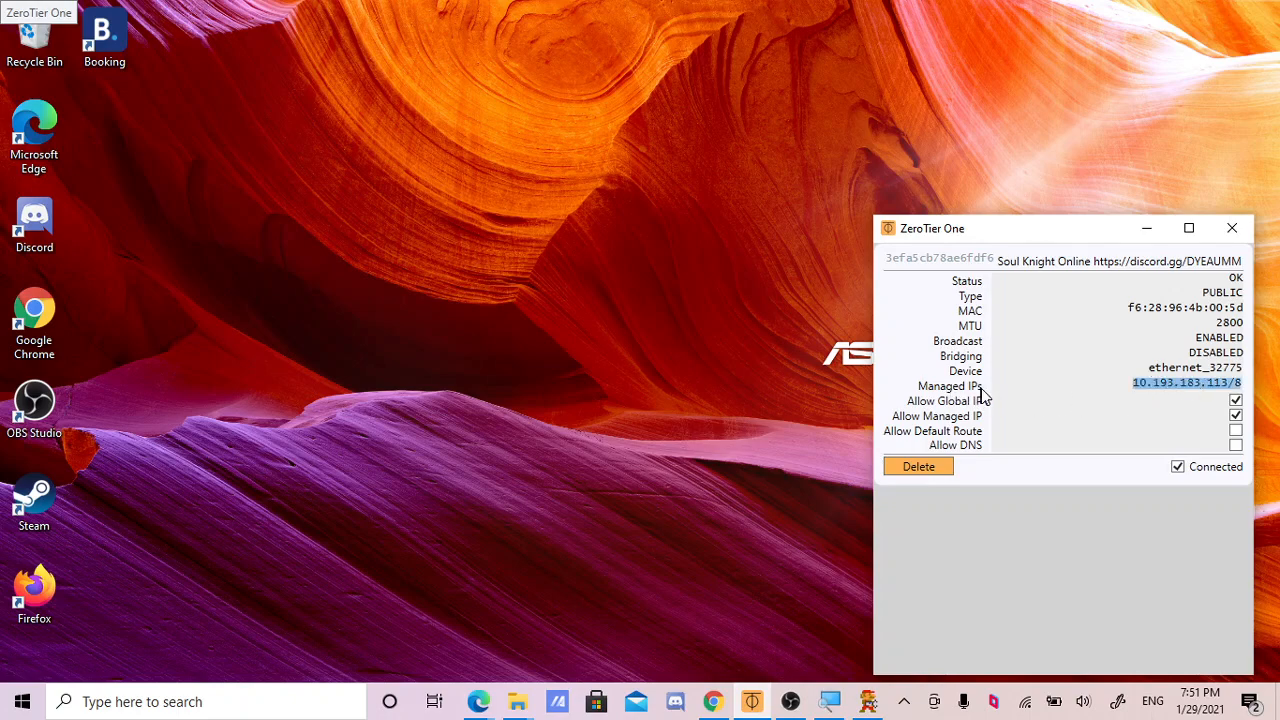
mouse_move(1116, 384)
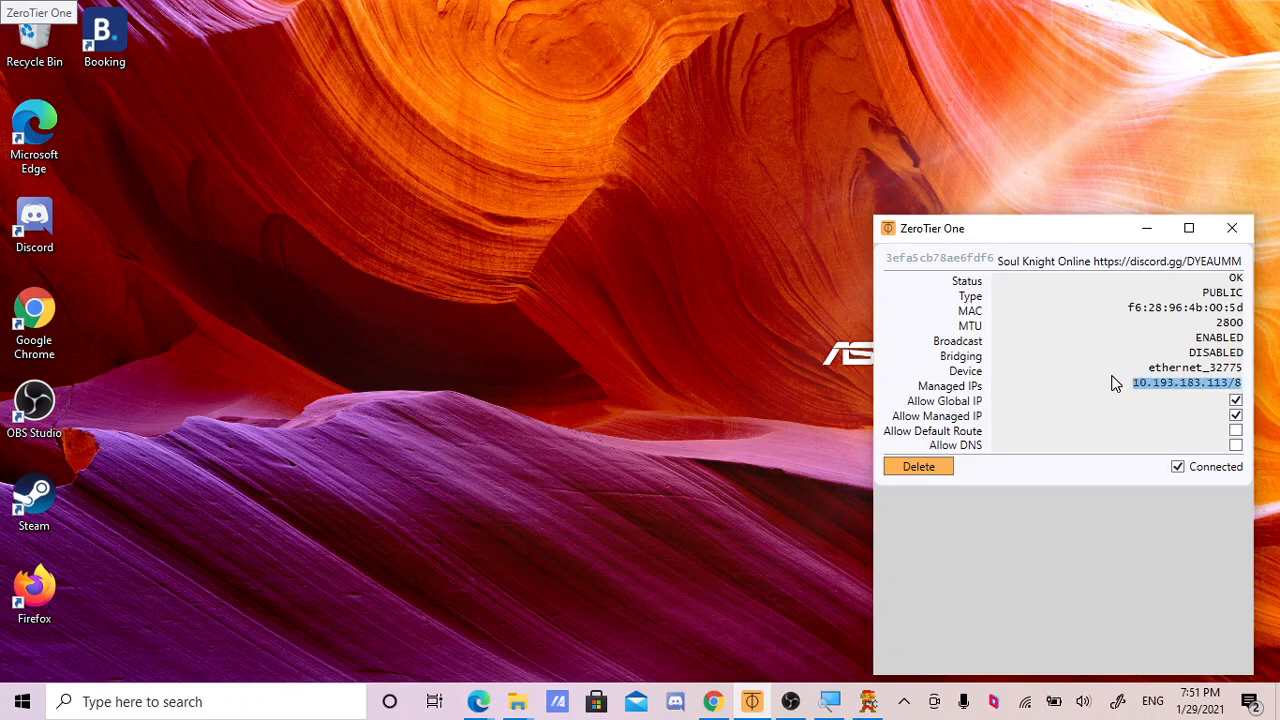
mouse_move(1107, 393)
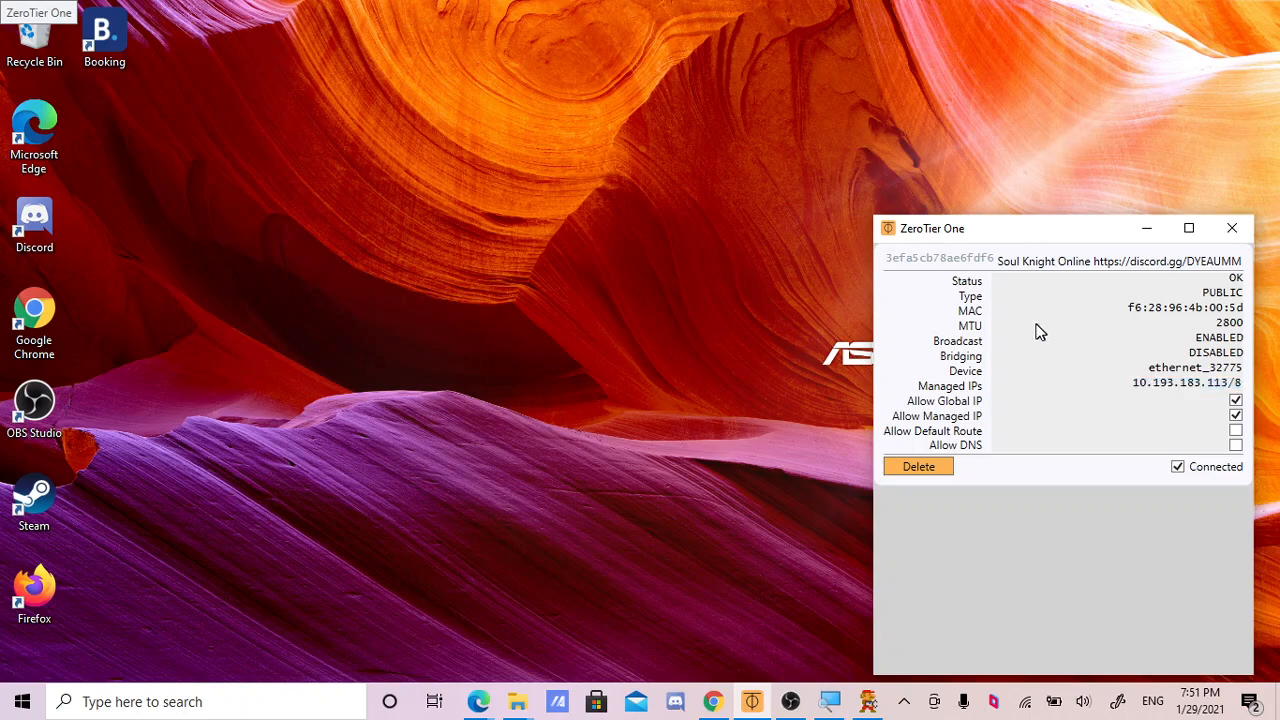
mouse_move(1003, 389)
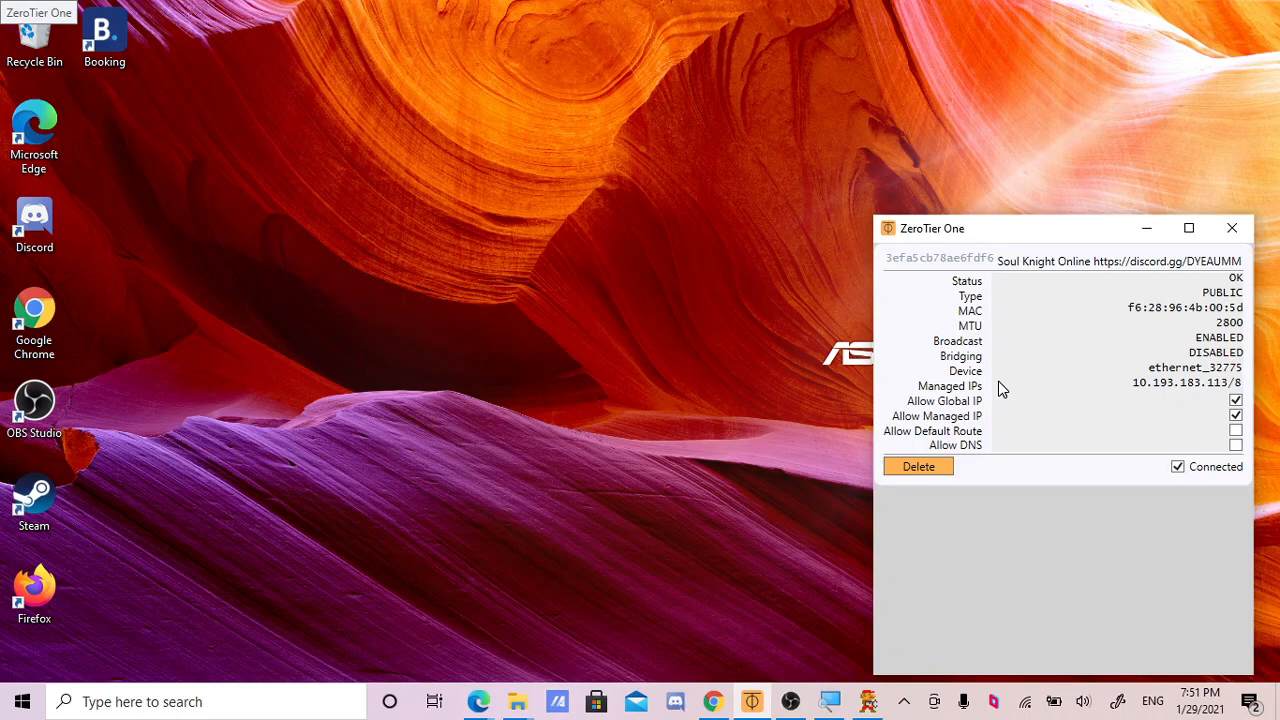
mouse_move(1018, 332)
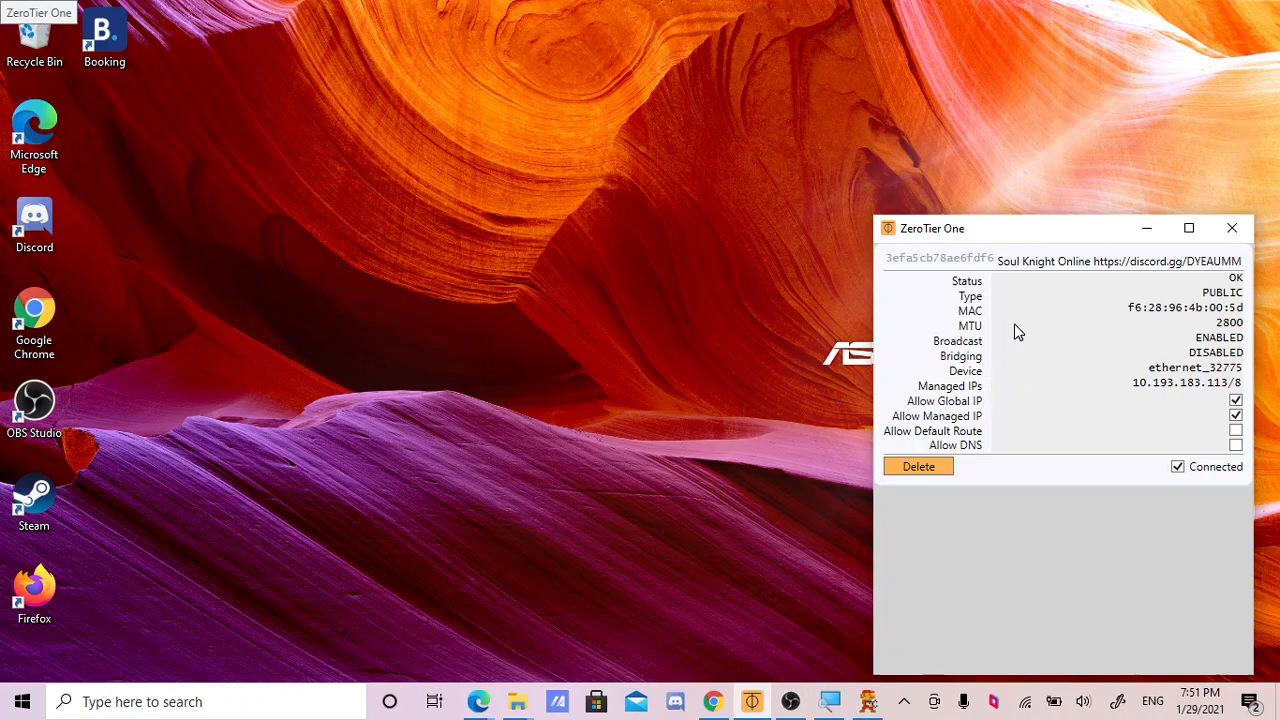